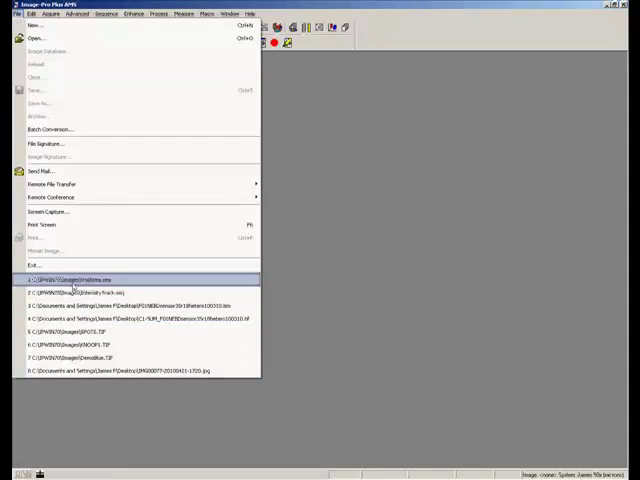
# Open the recent file trackseq.seq, the 8-frame particle sequence.
pyautogui.click(80, 280)
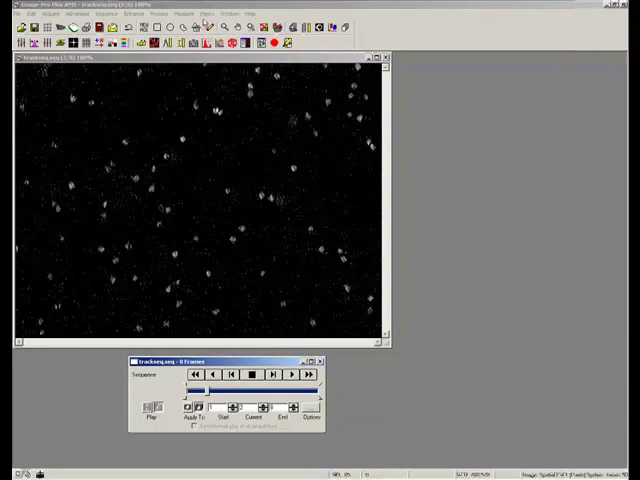
# Run the Caliper_kymograph macro and draw a vertical caliper line in the image's left half.
pyautogui.click(232, 14)
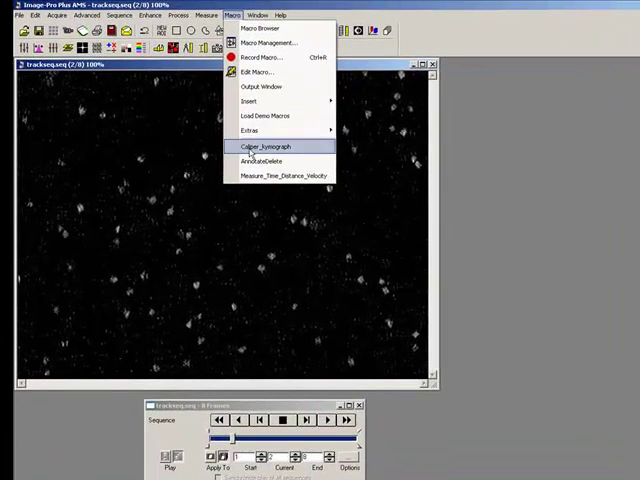
pyautogui.click(264, 146)
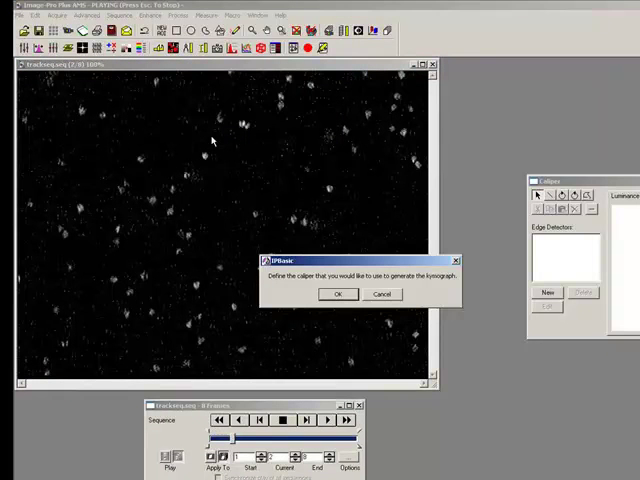
pyautogui.moveTo(310, 277)
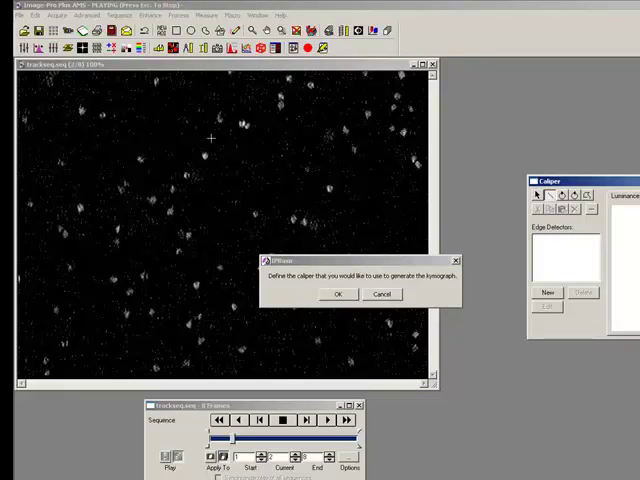
pyautogui.moveTo(208, 137); pyautogui.dragTo(204, 253)
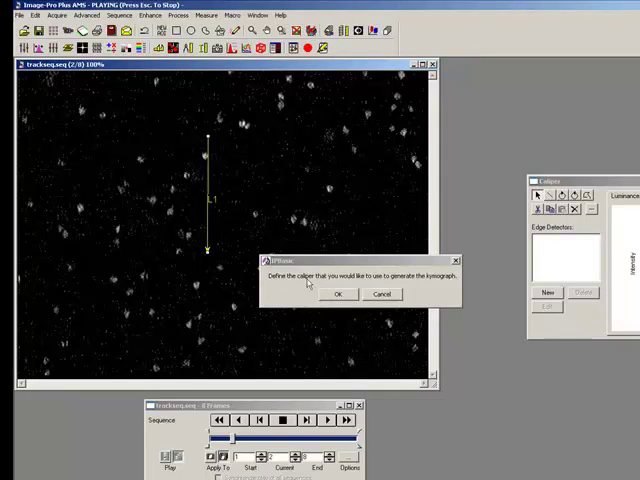
# Confirm the caliper line and keep the horizontal scaling factor at 1.
pyautogui.click(337, 293)
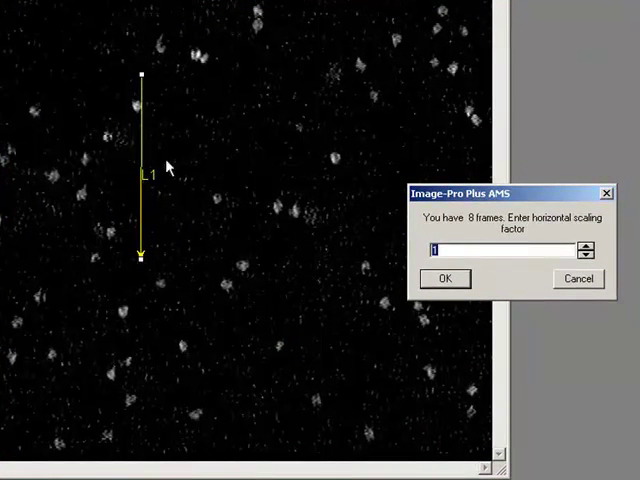
pyautogui.moveTo(143, 278)
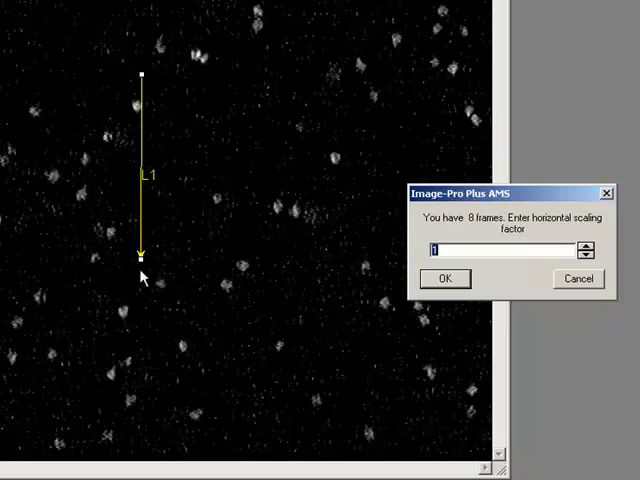
pyautogui.moveTo(253, 255)
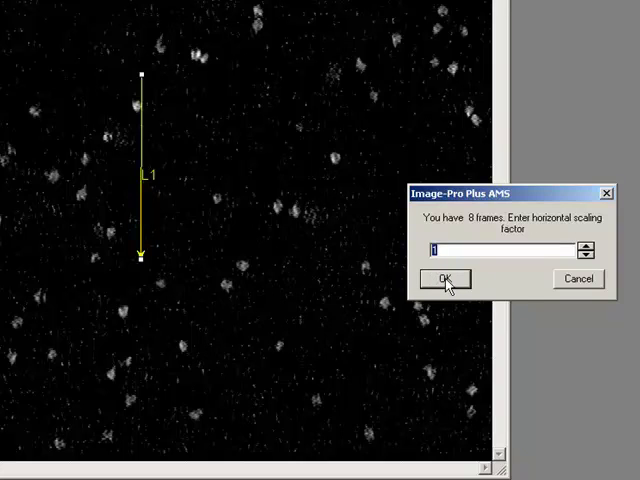
pyautogui.click(443, 279)
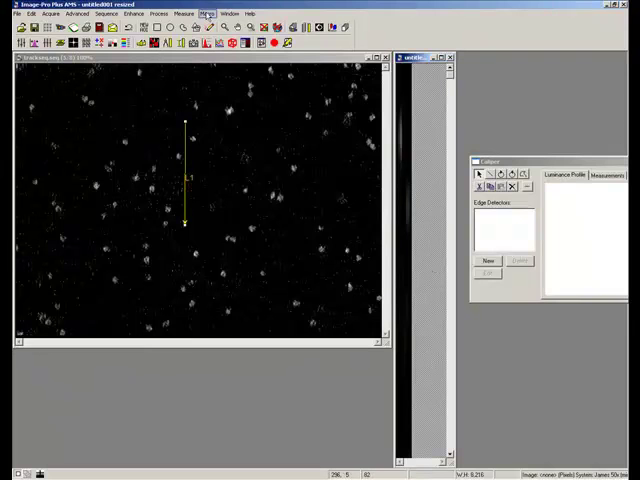
# Run the Measure_Time_Distance_Velocity macro on the new kymograph image.
pyautogui.click(206, 12)
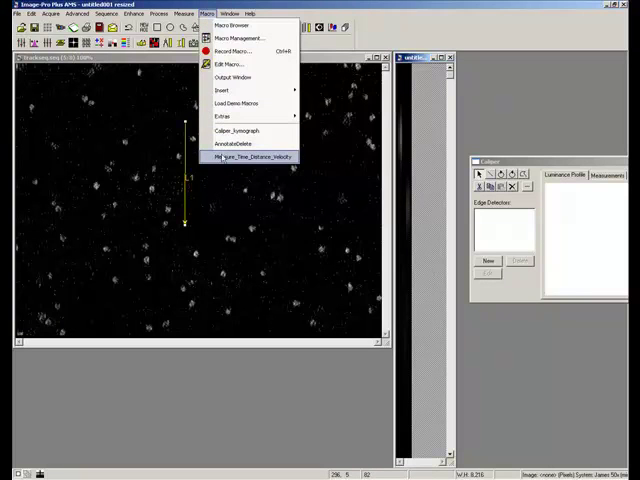
pyautogui.click(252, 157)
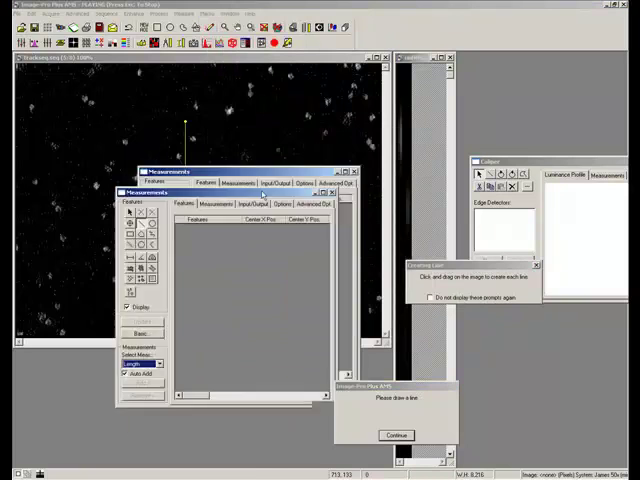